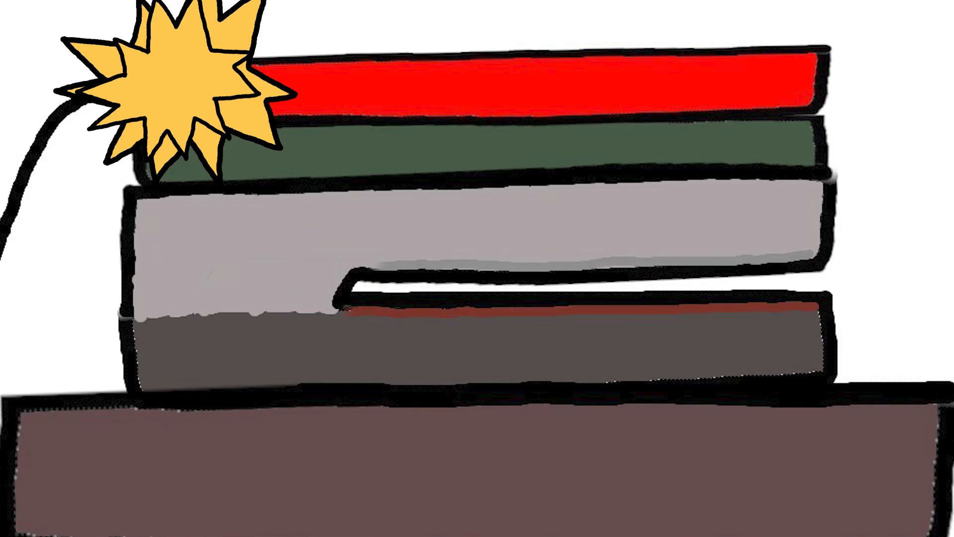
pyautogui.moveTo(517, 292); pyautogui.dragTo(748, 292)
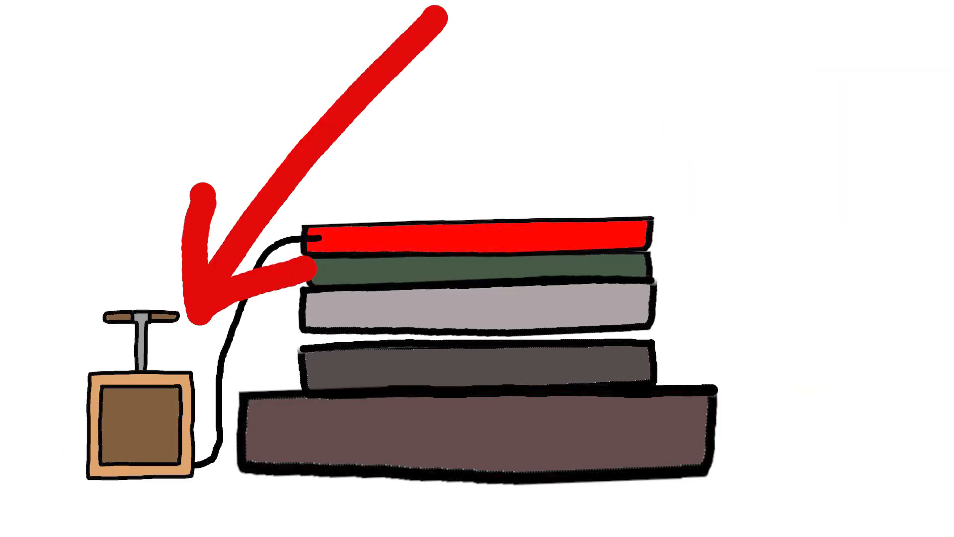
pyautogui.click(141, 315)
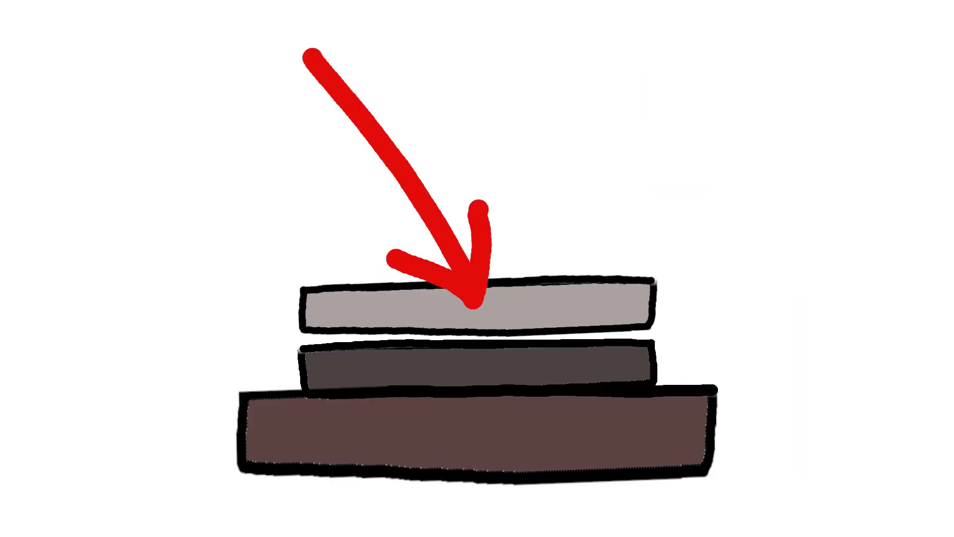
pyautogui.write('CLAD')
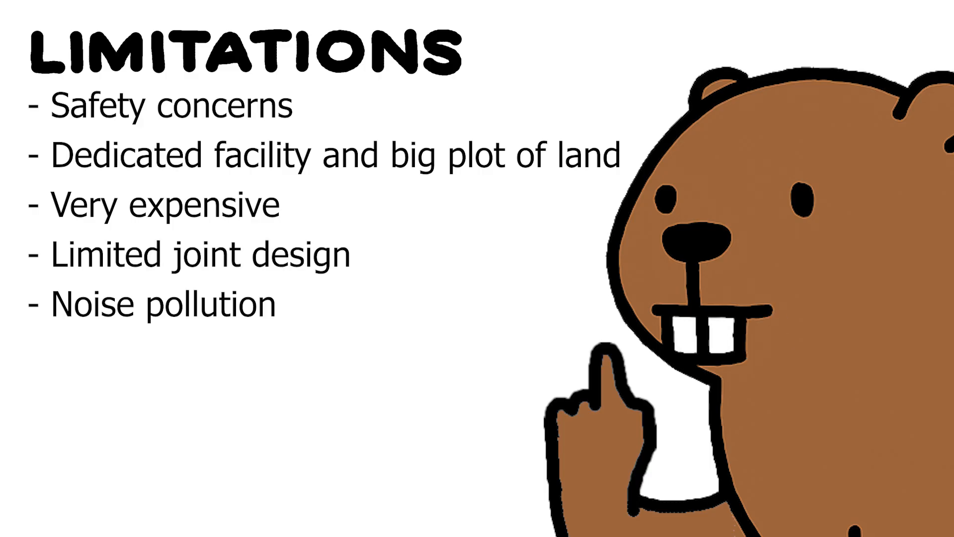
pyautogui.write('Material restrictions')
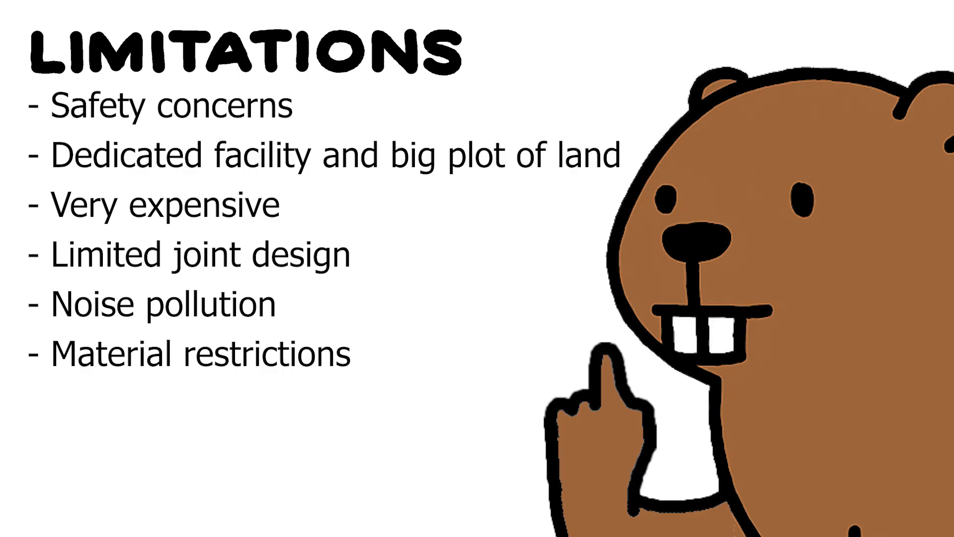